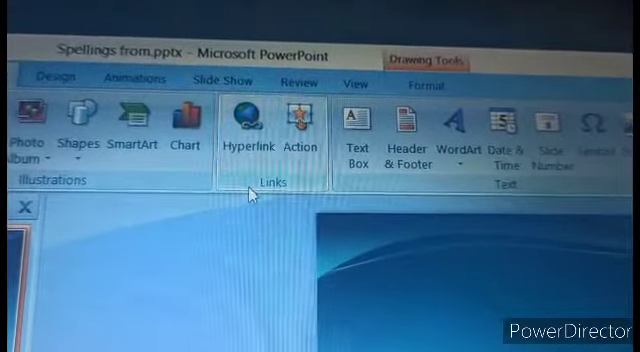
mouse_move(248, 135)
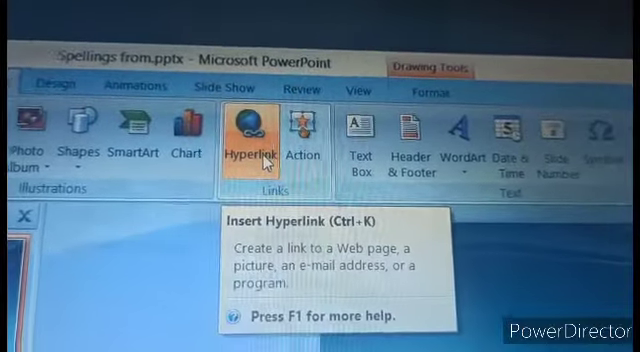
mouse_move(303, 140)
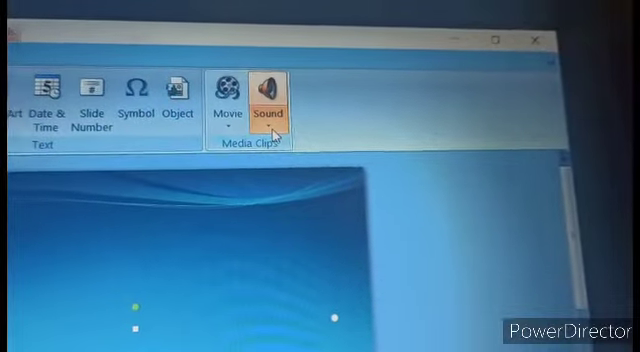
mouse_move(265, 110)
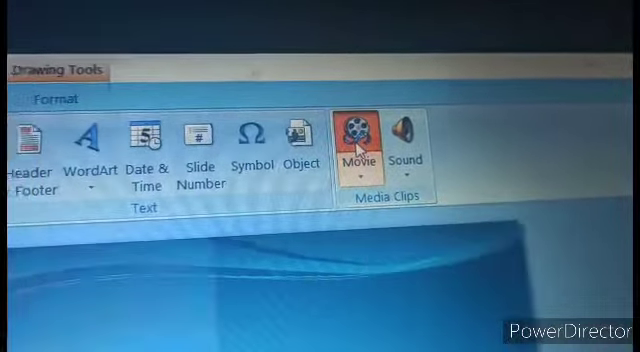
Click Movie in the Insert tab's Media Clips group to browse for a video file
left_click(358, 135)
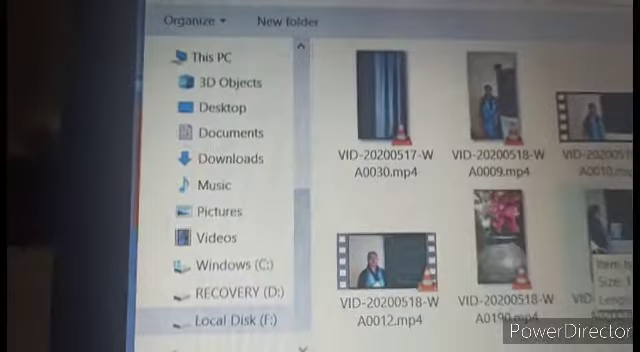
Scroll through the listed video files, then restart inserting a movie from file
scroll("down", 3)
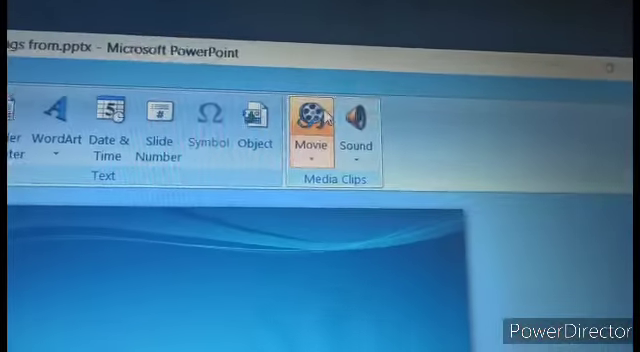
left_click(315, 118)
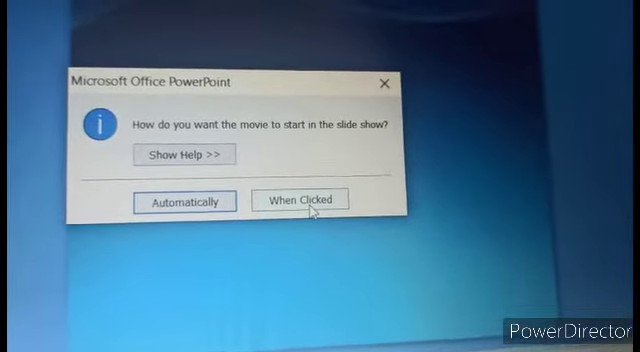
Answer the start prompt with When Clicked so the movie plays on click
left_click(300, 200)
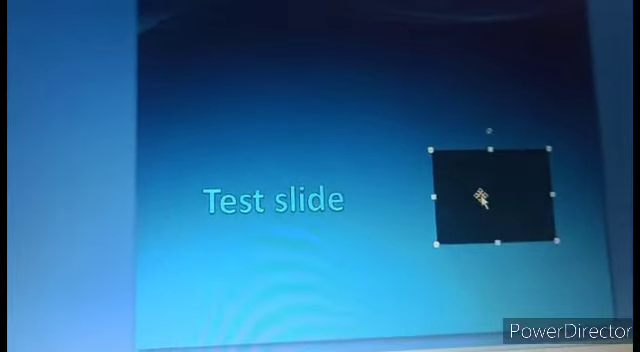
left_click_drag(475, 195, 430, 205)
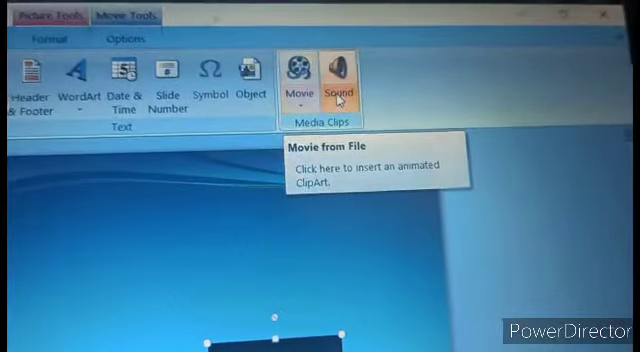
mouse_move(333, 80)
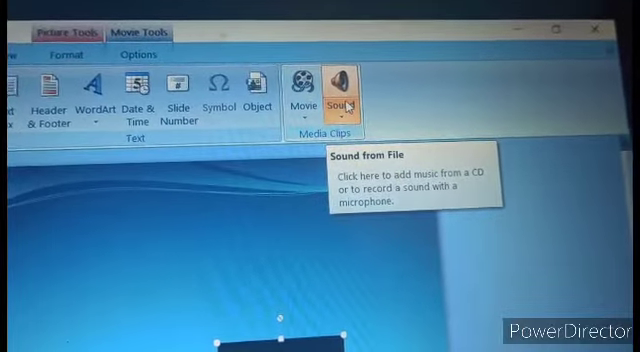
Open the Sound dropdown in Media Clips to list the sound insert options
left_click(329, 99)
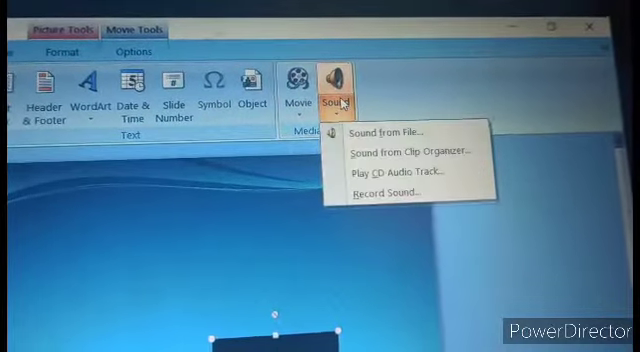